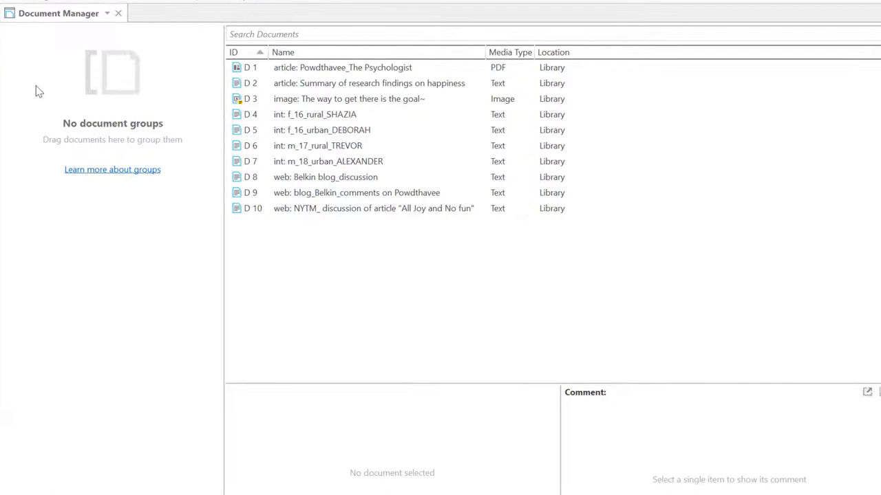
# Step: Preview the Powdthavee article and Belkin blog in a taller pane, then select both articles
pyautogui.click(342, 68)
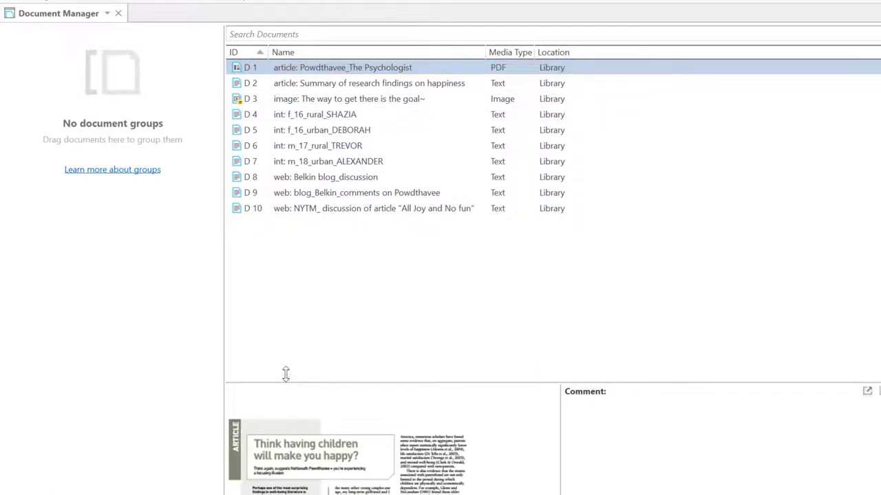
pyautogui.moveTo(286, 375); pyautogui.dragTo(289, 254)
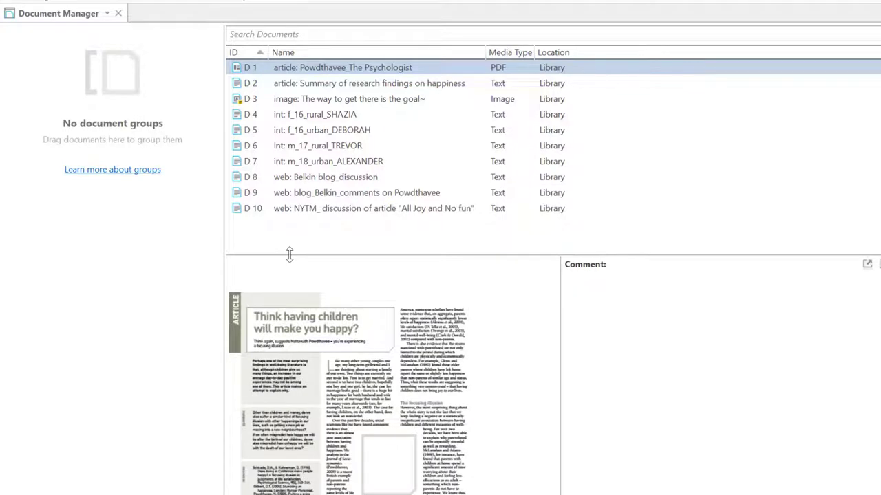
pyautogui.click(325, 177)
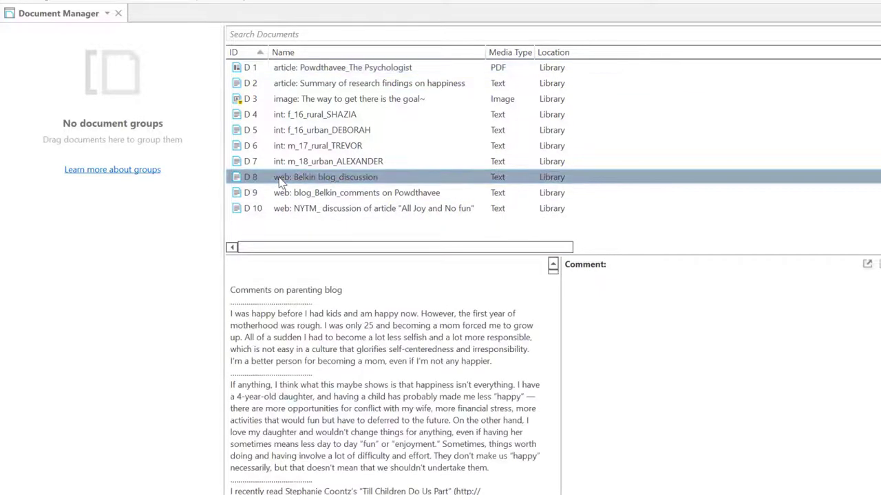
pyautogui.click(315, 114)
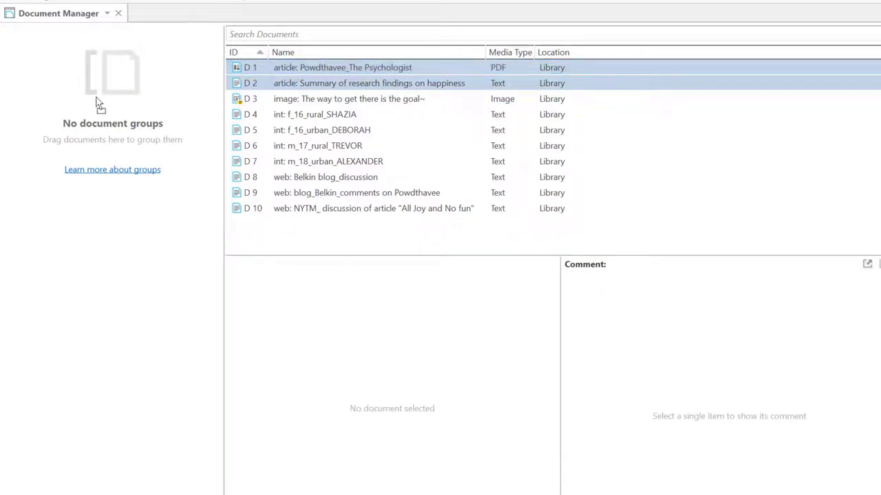
# Step: Create a document group named ARTICLES holding D1 and D2, then select the four interviews
pyautogui.write('AR')
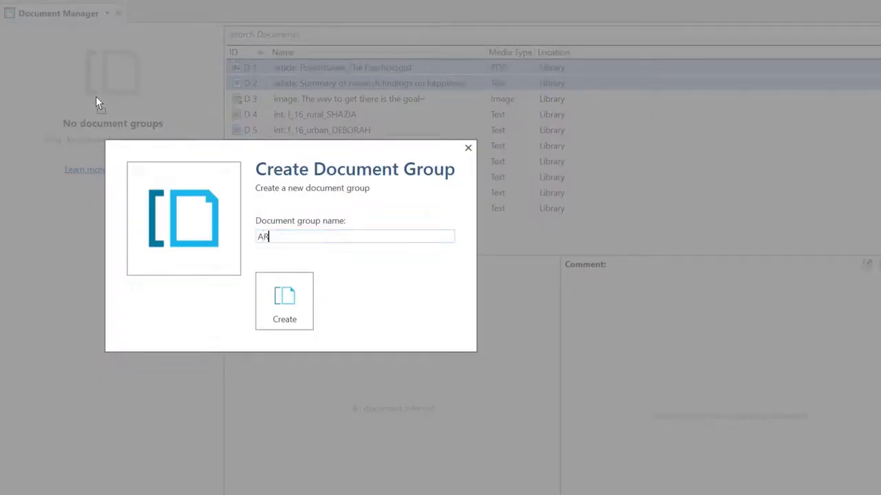
pyautogui.write('TICLES')
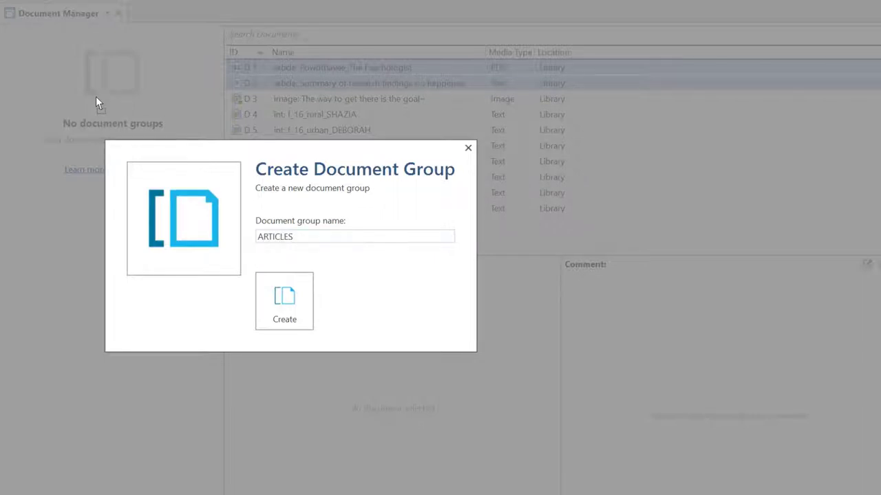
pyautogui.click(284, 300)
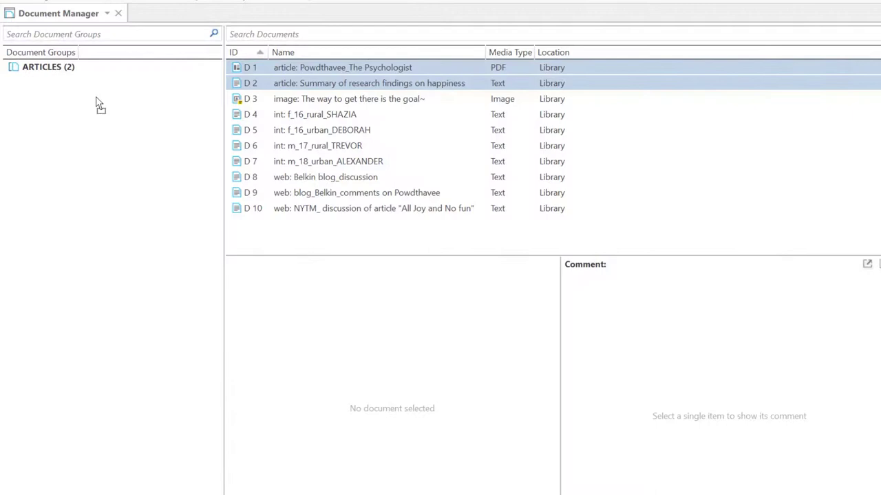
pyautogui.click(316, 114)
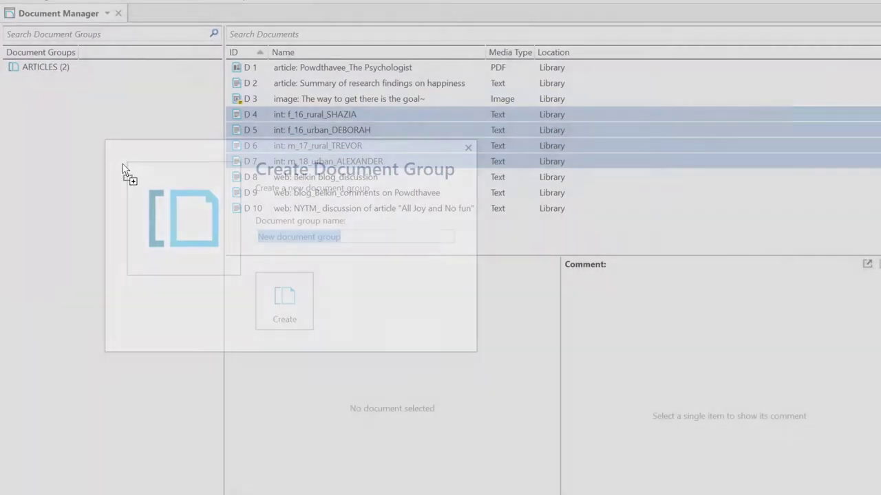
# Step: Create an 'interviews' group for D4–D7 and a 'web' group for D8–D10
pyautogui.write('inter')
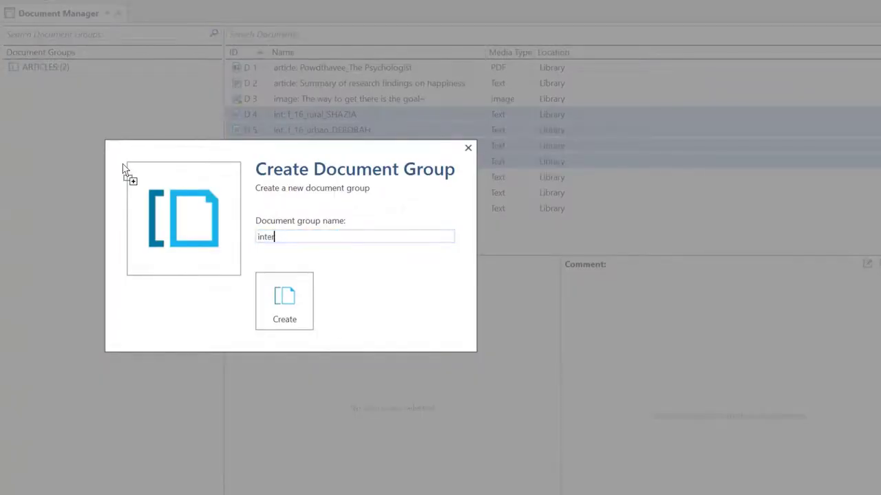
pyautogui.click(284, 300)
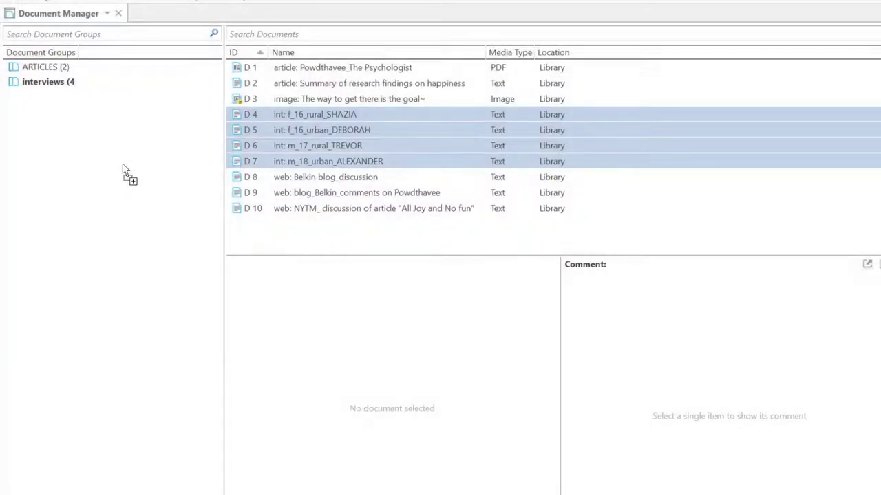
pyautogui.click(325, 177)
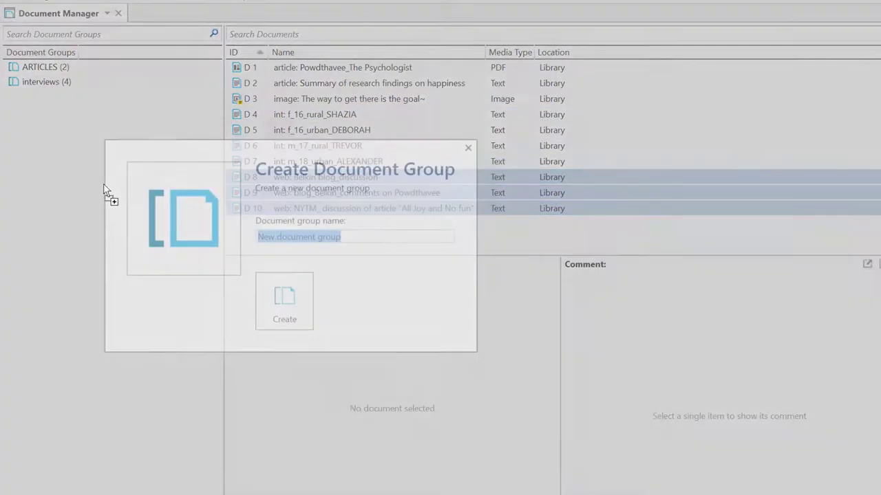
pyautogui.write('web')
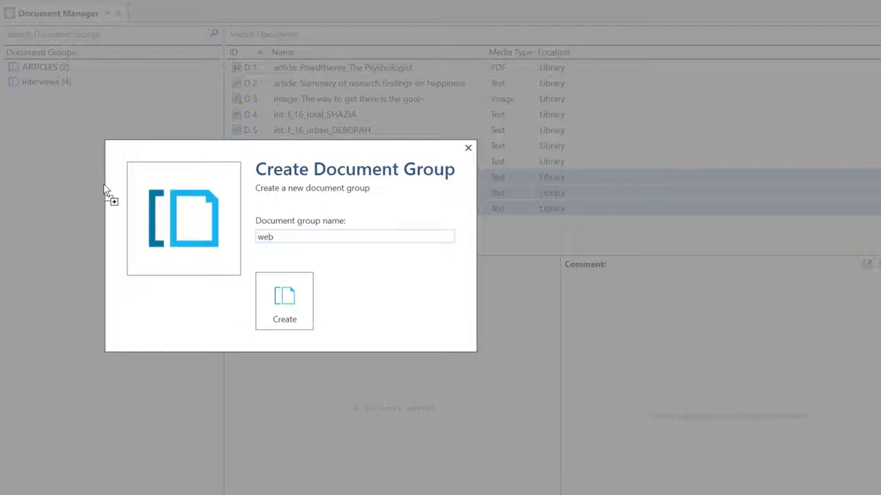
pyautogui.click(284, 301)
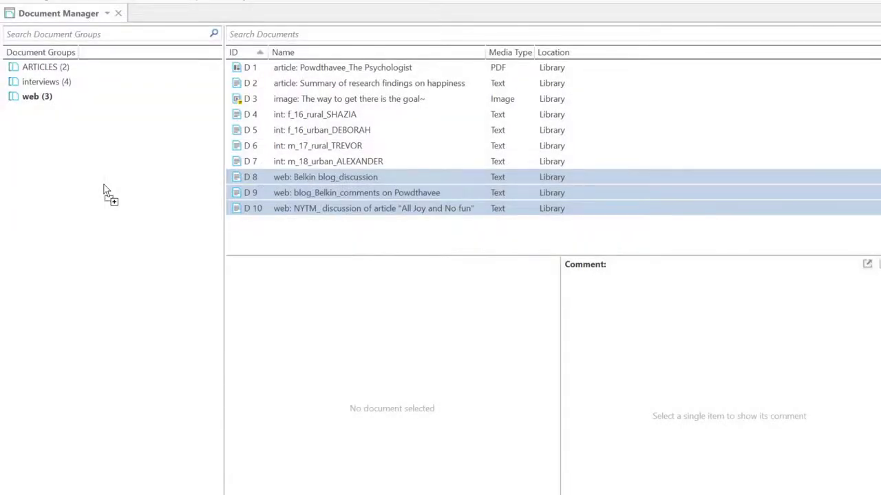
pyautogui.click(315, 114)
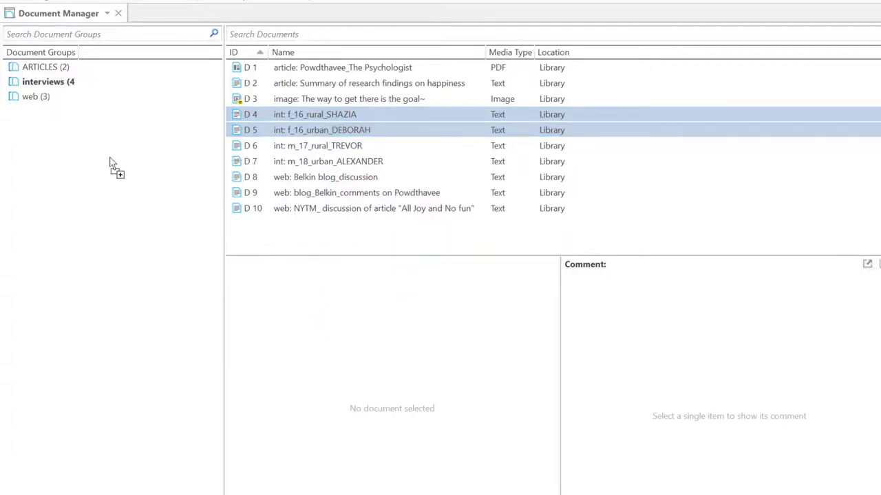
# Step: Create groups 'gender: female' for D4 and D5 and 'location: urban' for D5 and D7
pyautogui.write('gender')
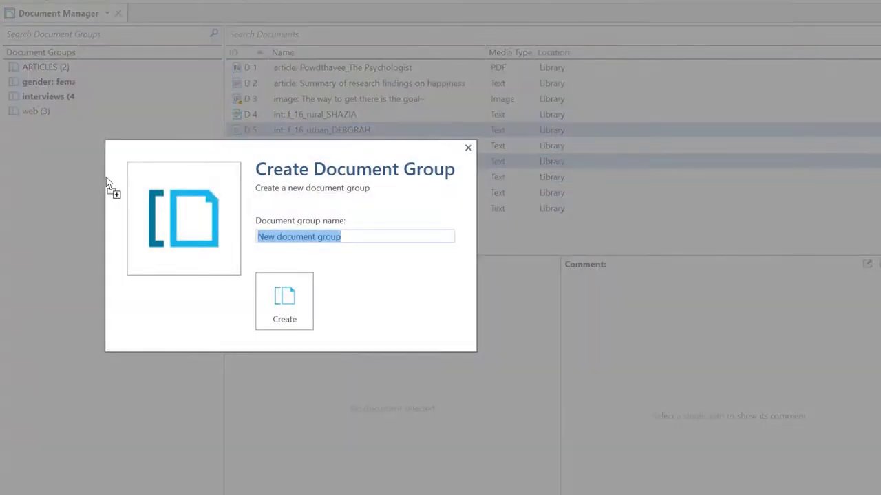
pyautogui.write('location')
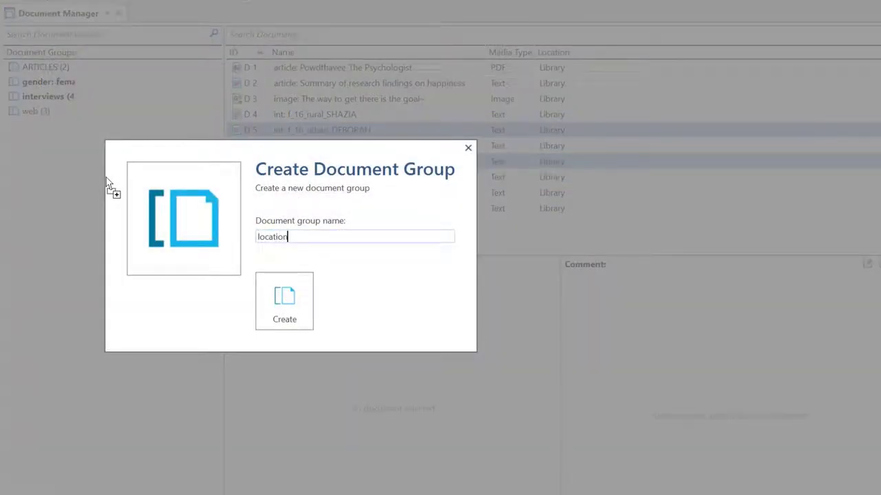
pyautogui.write(':')
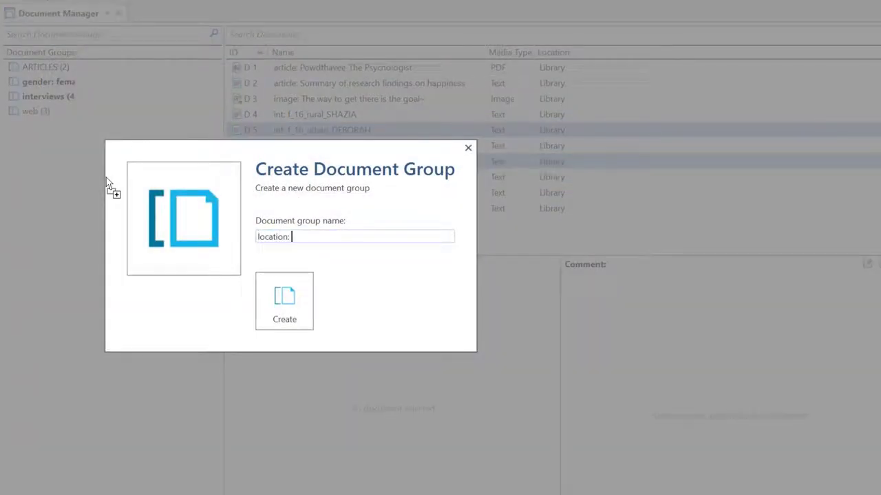
pyautogui.write('urban')
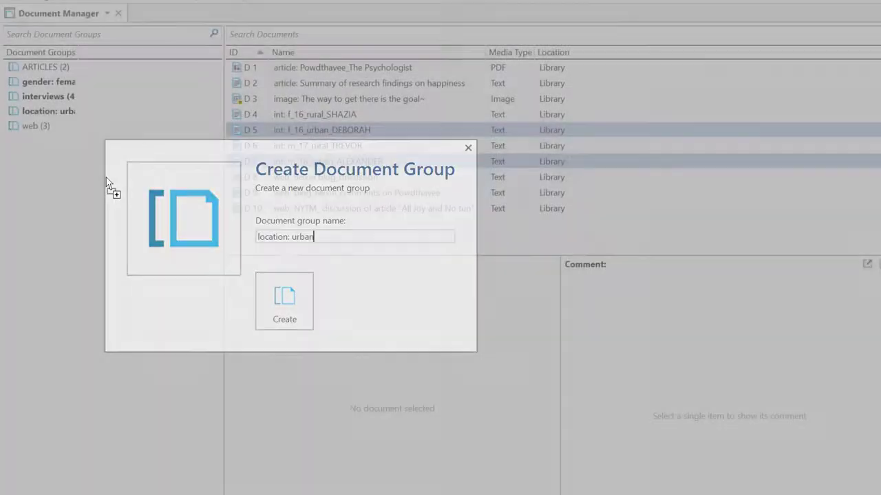
pyautogui.click(284, 302)
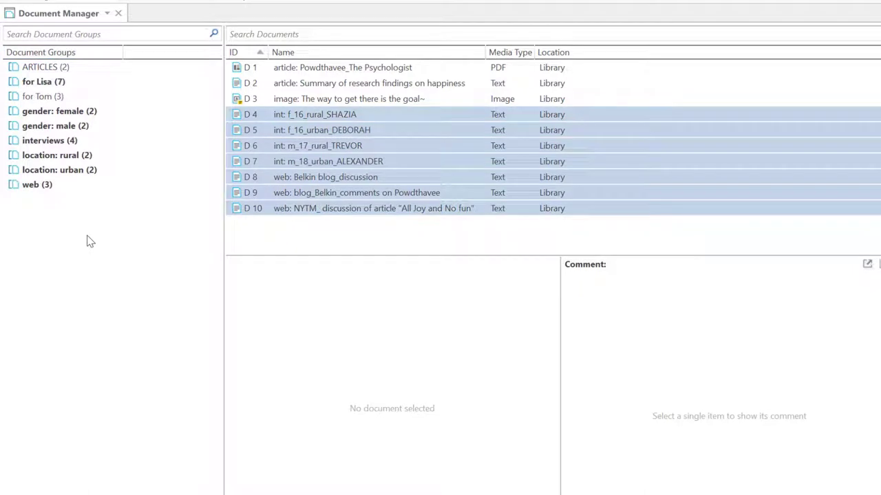
pyautogui.moveTo(82, 237)
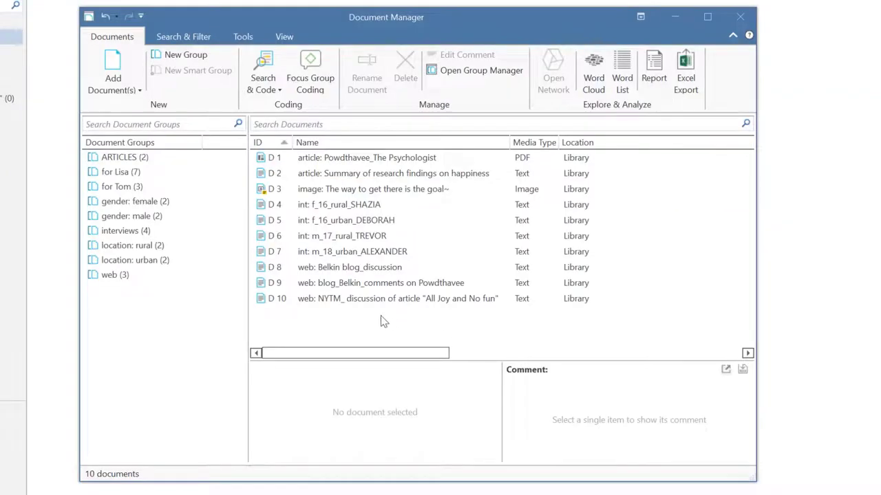
pyautogui.click(125, 230)
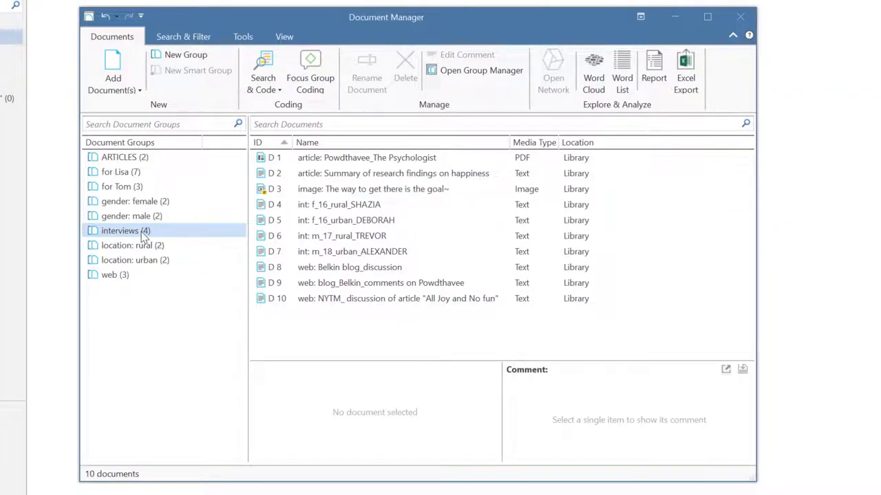
pyautogui.click(120, 231)
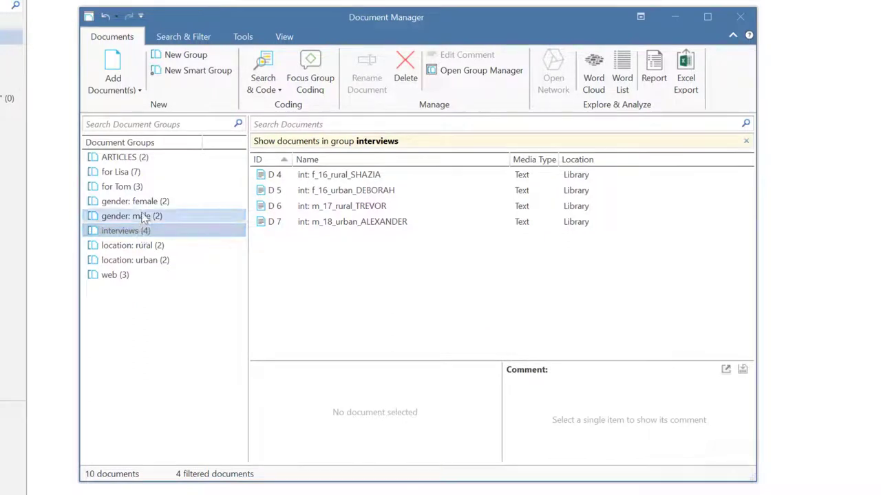
pyautogui.click(117, 186)
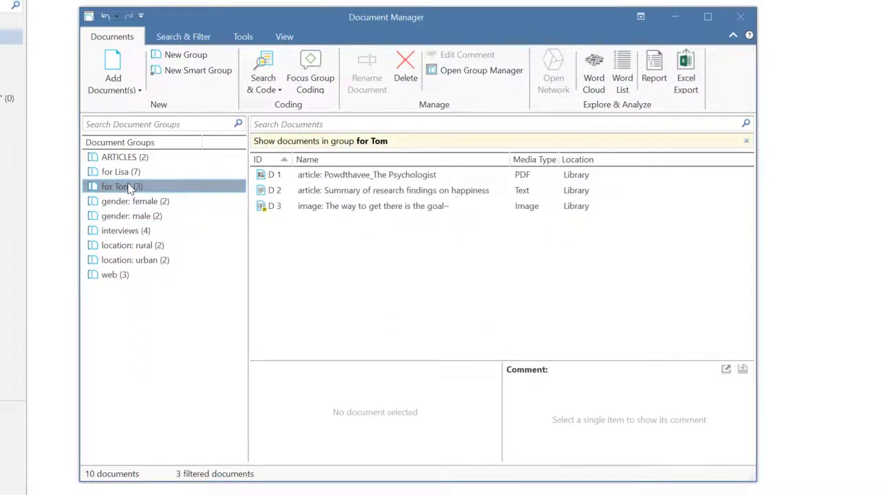
pyautogui.moveTo(200, 187)
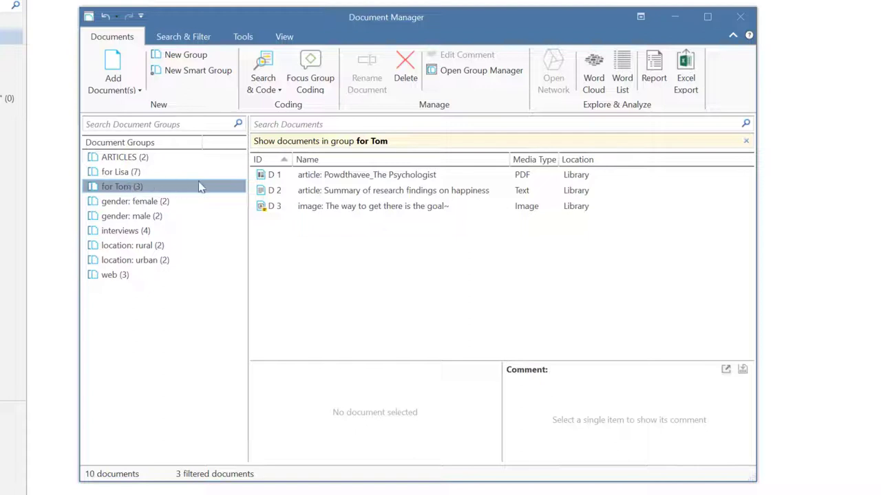
pyautogui.click(746, 141)
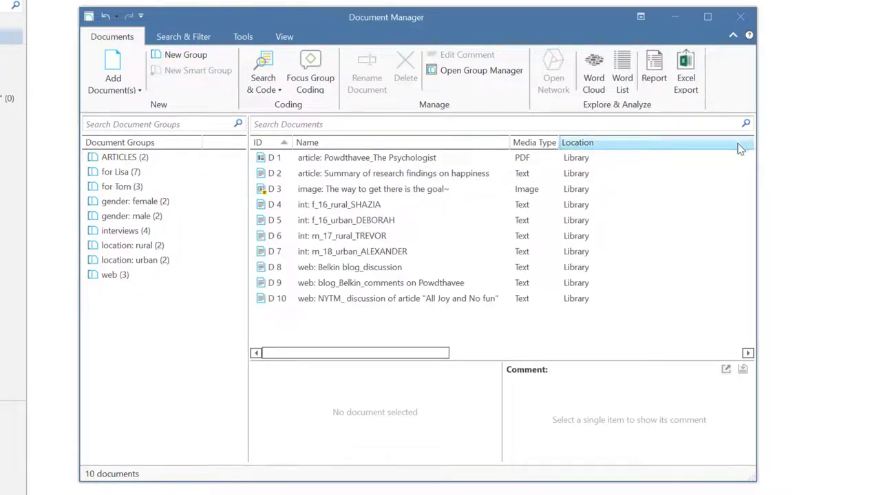
# Step: Check the group memberships of D4 and D7, then filter by gender: male and gender: female
pyautogui.click(338, 204)
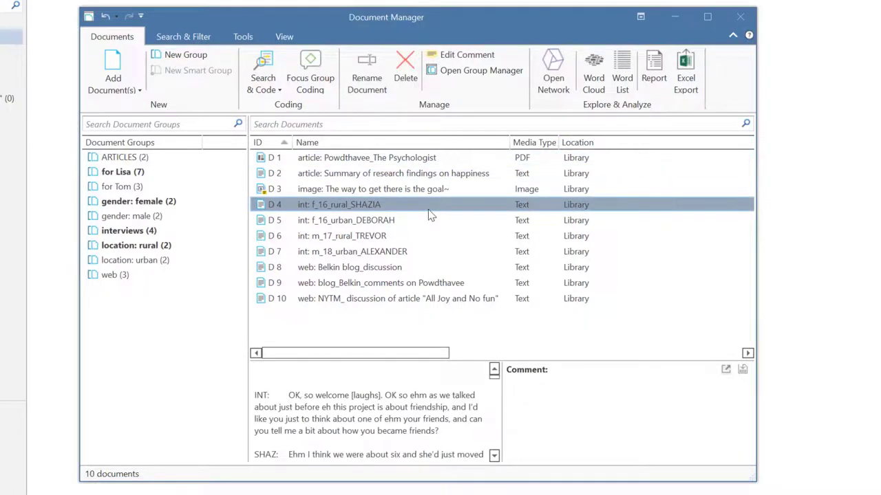
pyautogui.click(352, 251)
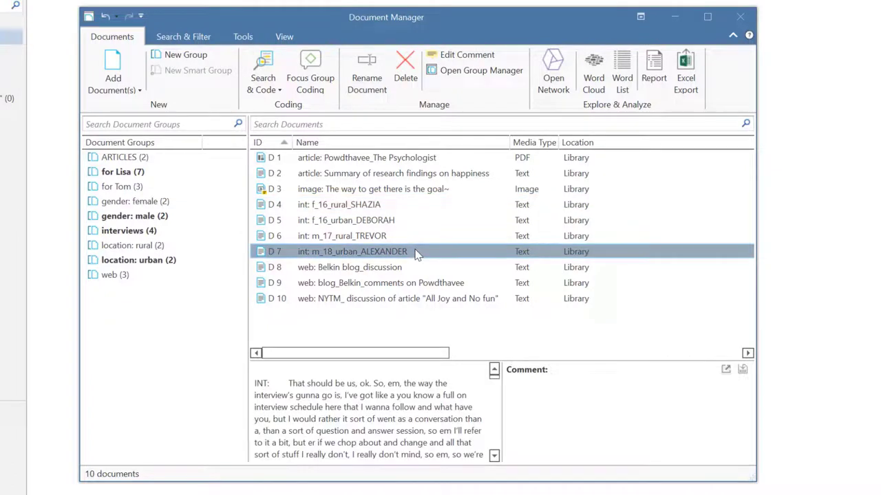
pyautogui.click(134, 216)
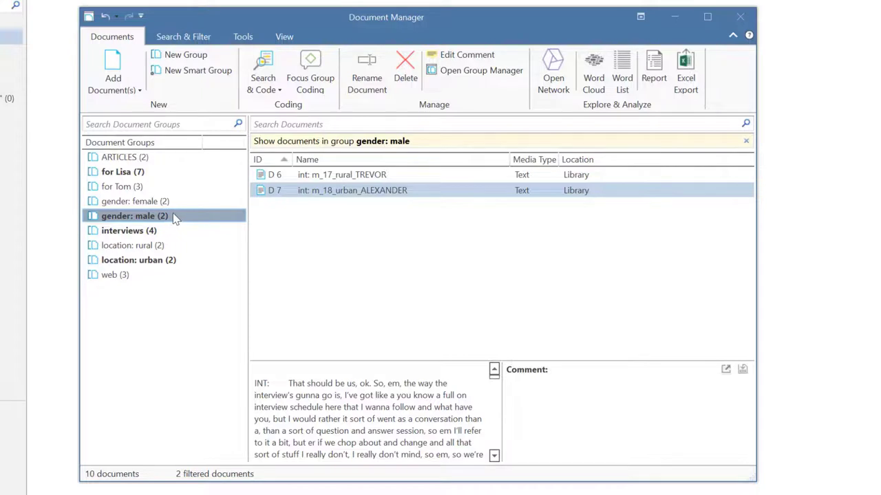
pyautogui.click(135, 201)
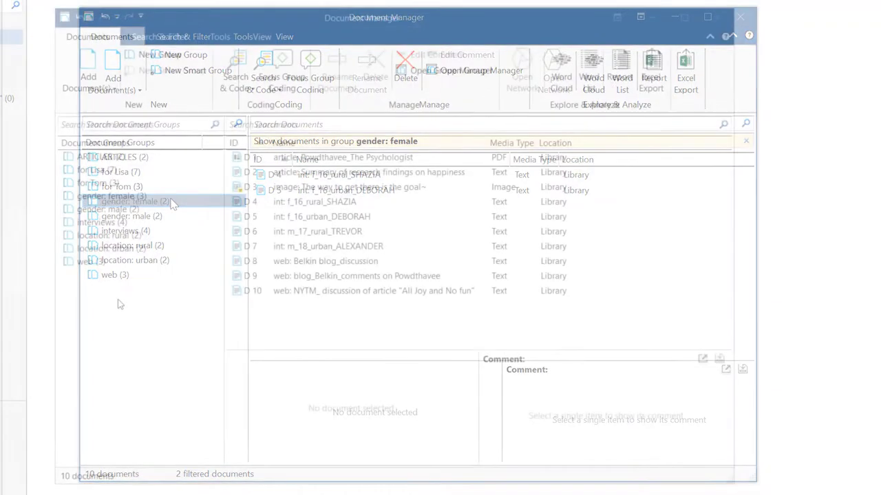
# Step: List the gender: female group's documents and open Remove from Group for the happiness image
pyautogui.click(110, 196)
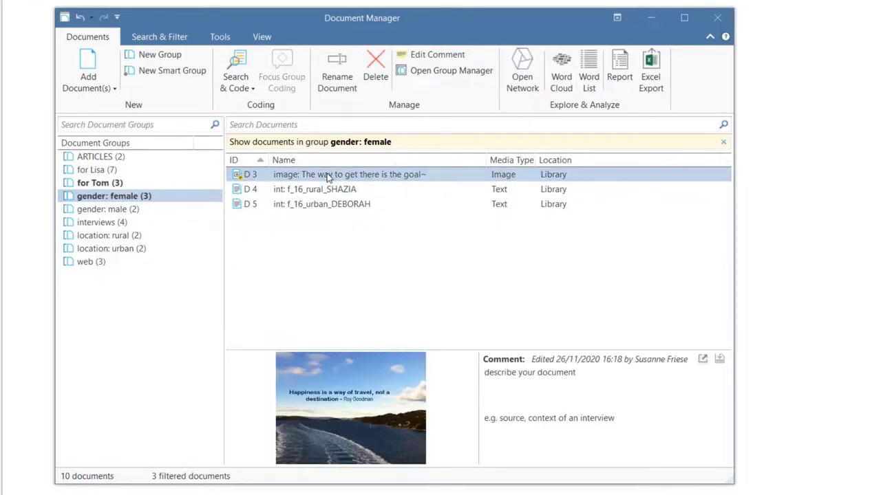
pyautogui.rightClick(327, 174)
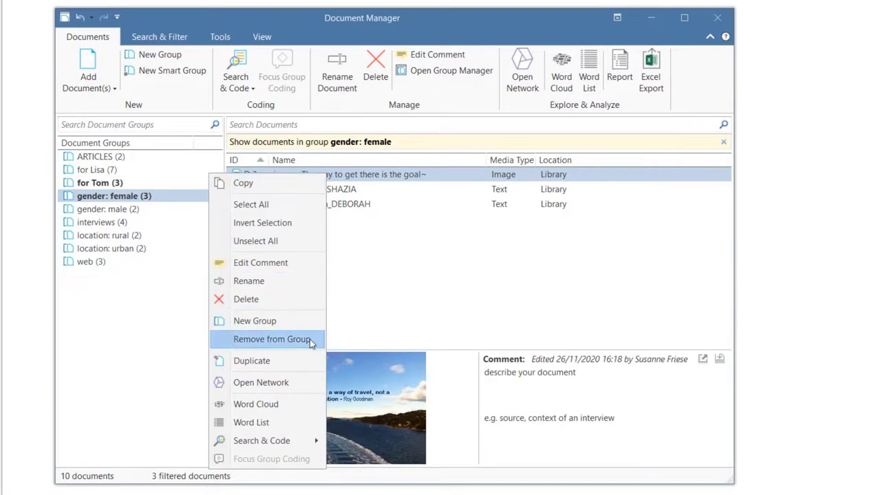